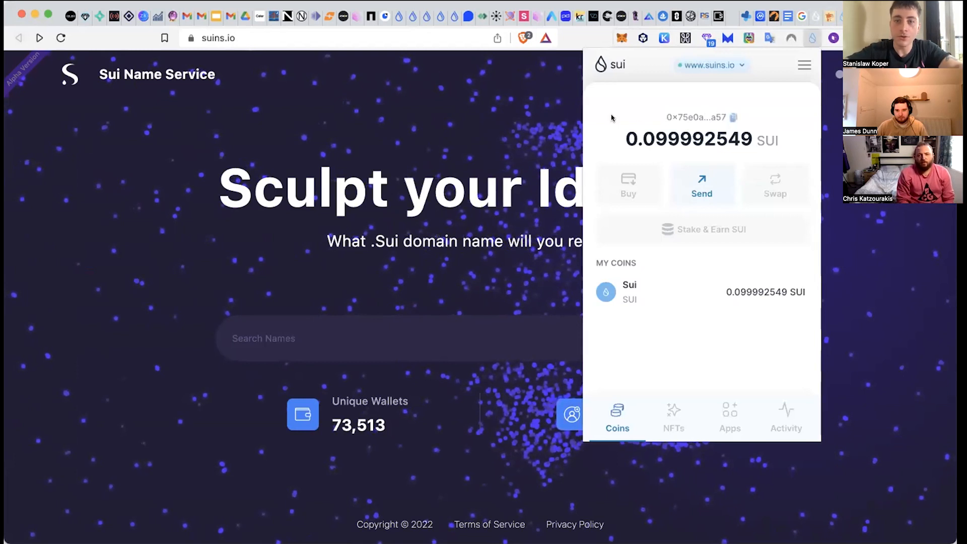
mouse_move(673, 122)
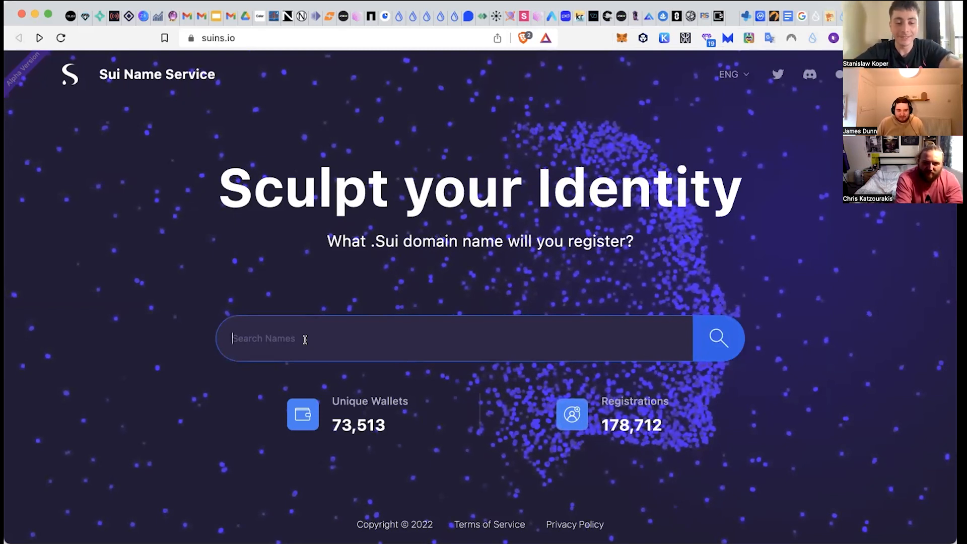
Step: Search for 'starwars' and select the available starwars.sui to begin registration
text(starwars)
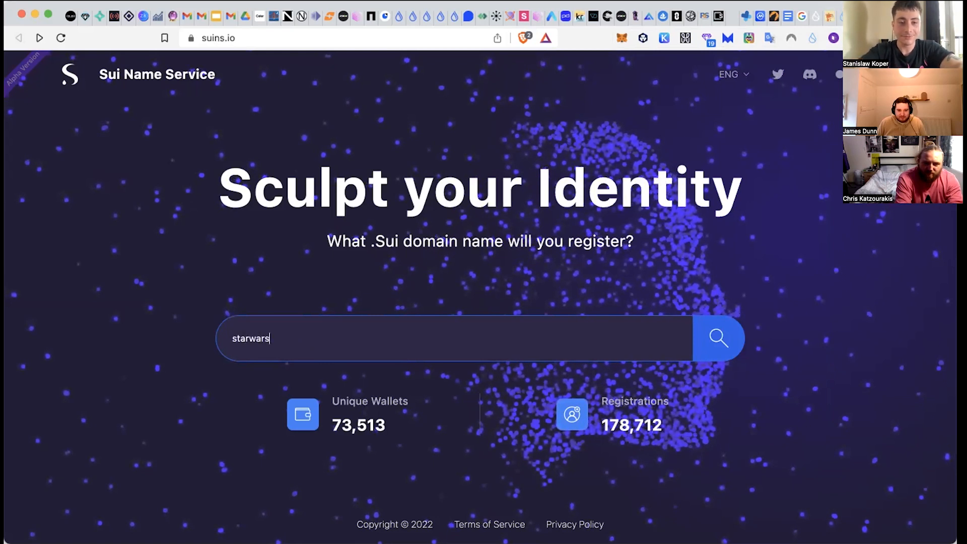
click(718, 338)
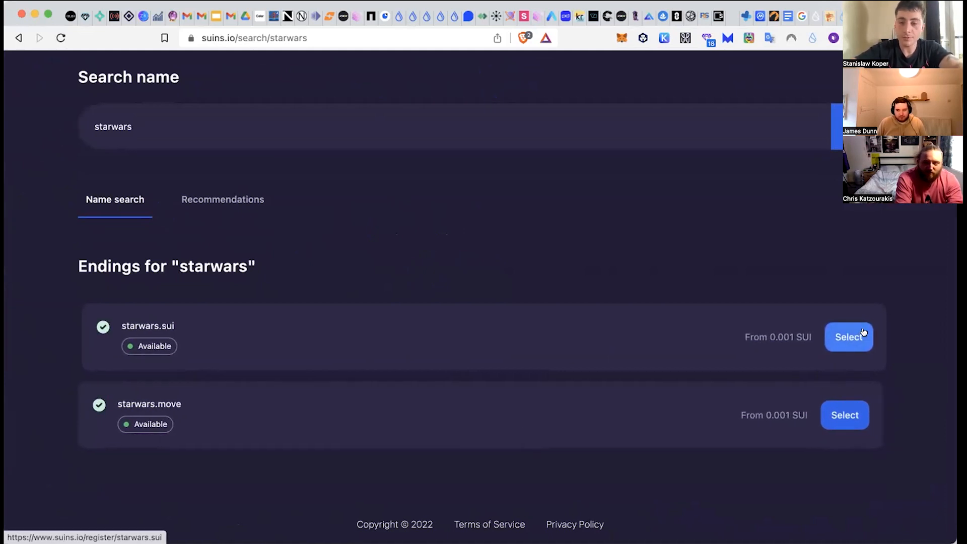
click(848, 336)
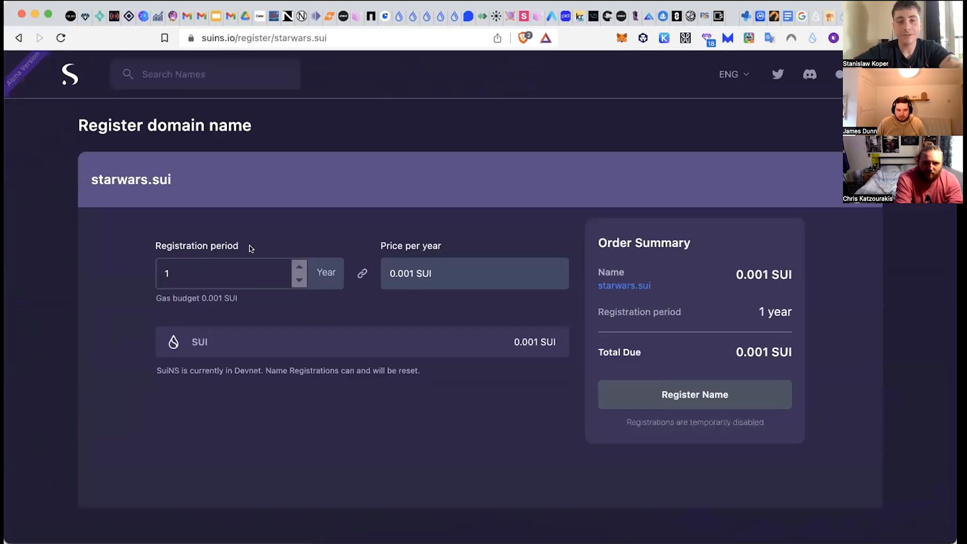
Step: Inspect the starwars.sui order with its disabled Register Name button, then go back to the search results
click(224, 272)
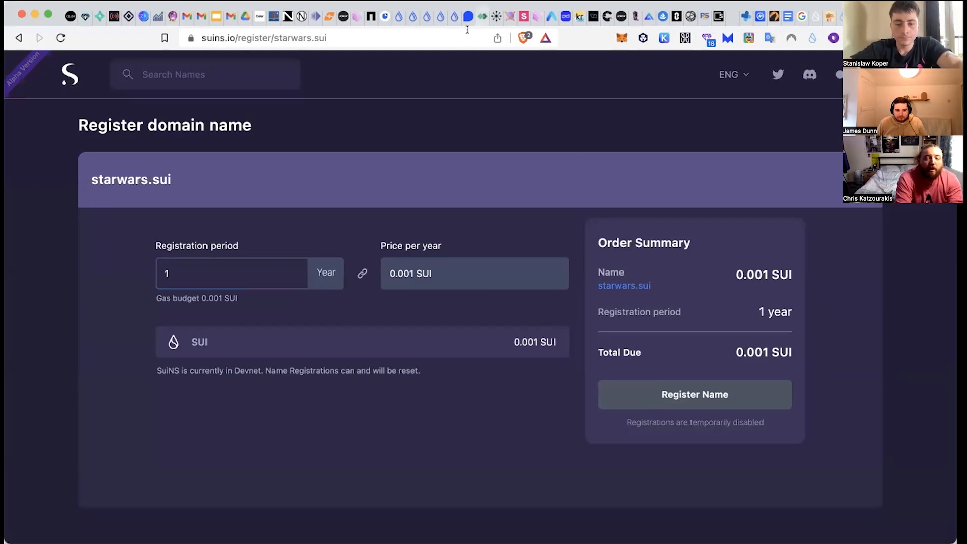
mouse_move(472, 134)
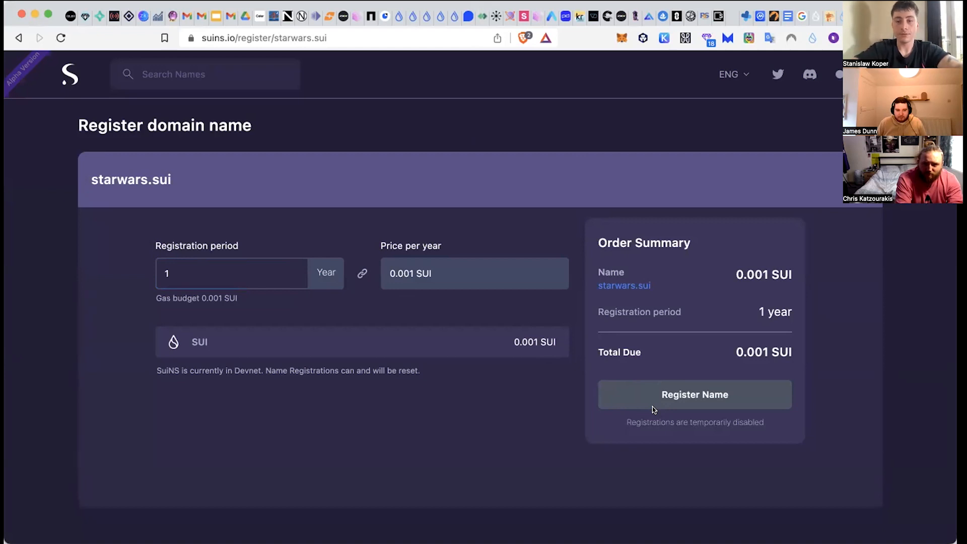
mouse_move(669, 403)
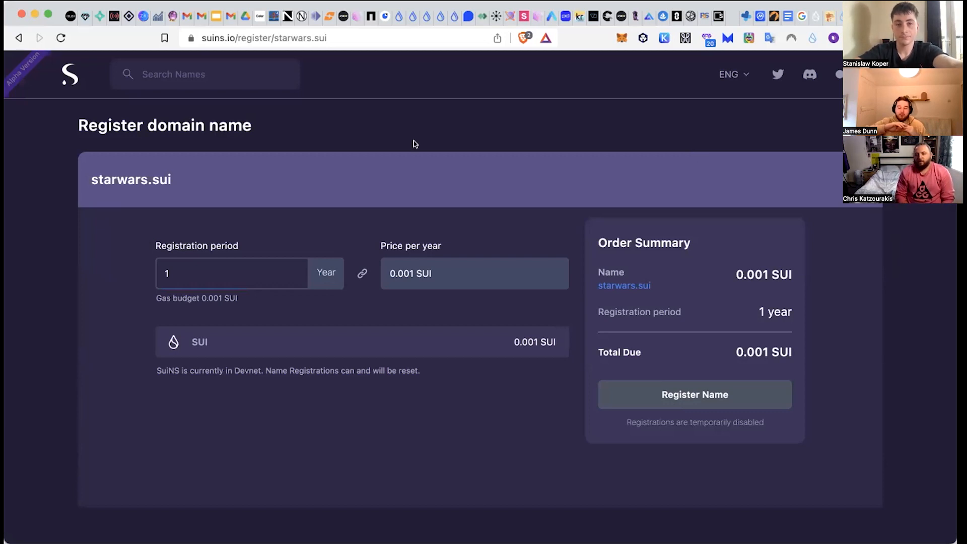
click(18, 38)
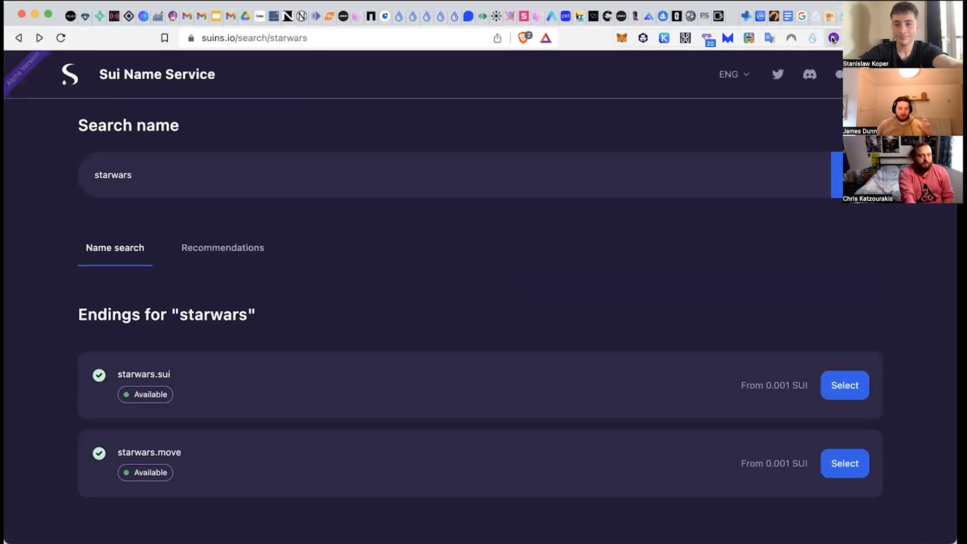
Step: From the Ethos Wallet dashboard's Explore DeFi section, launch KriyaDEX's swap page
click(833, 38)
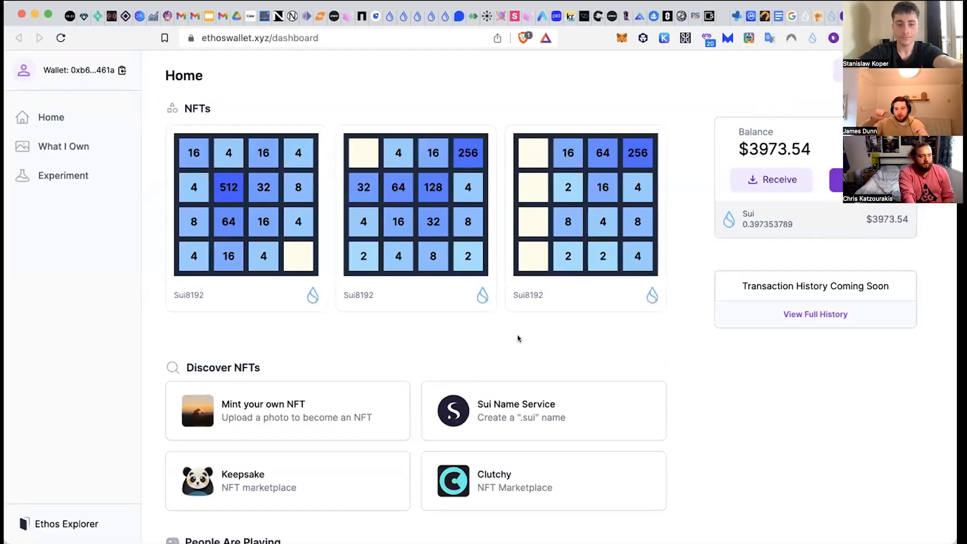
scroll(down, 3)
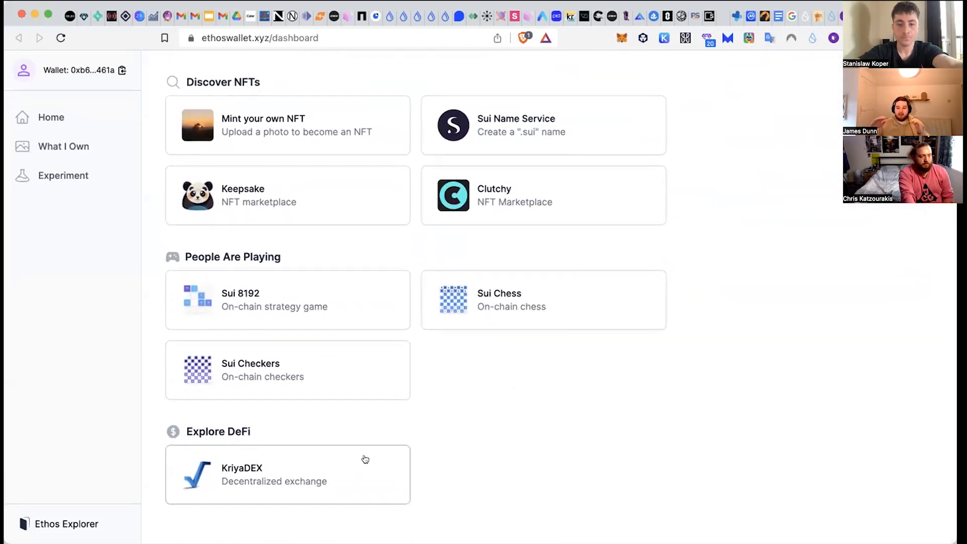
mouse_move(363, 463)
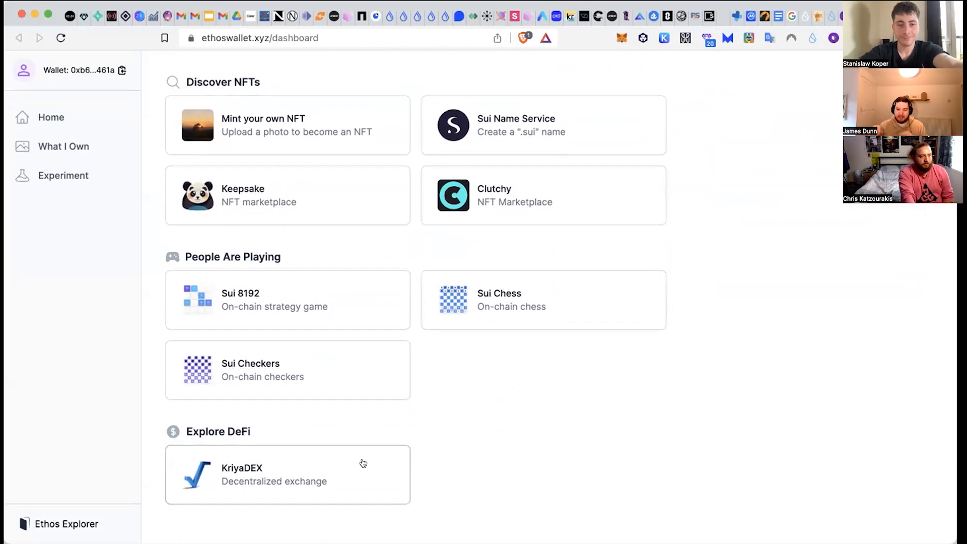
click(287, 474)
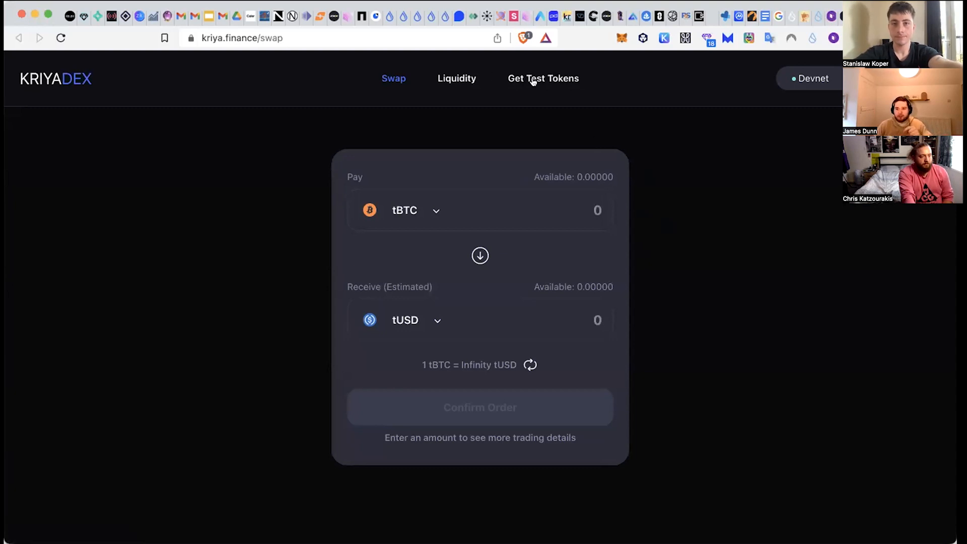
mouse_move(542, 78)
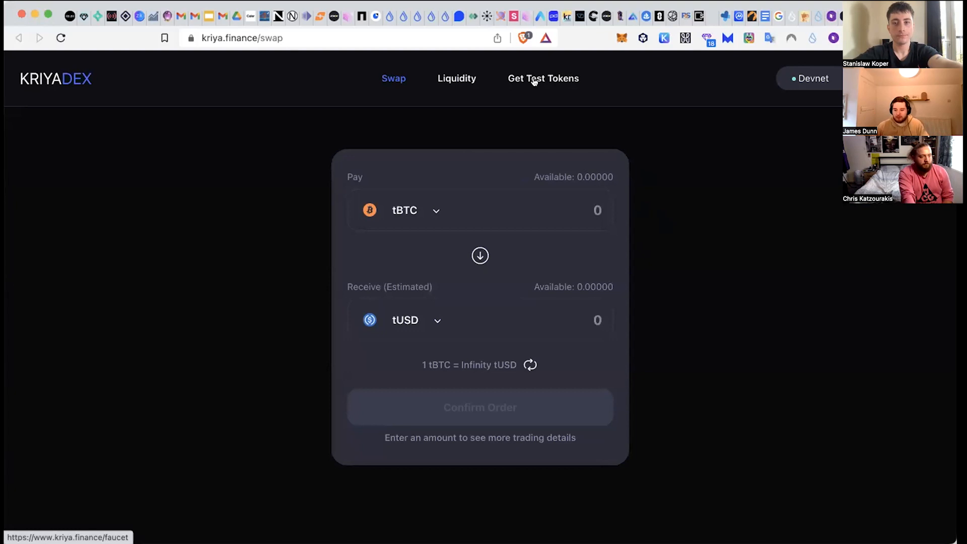
mouse_move(622, 105)
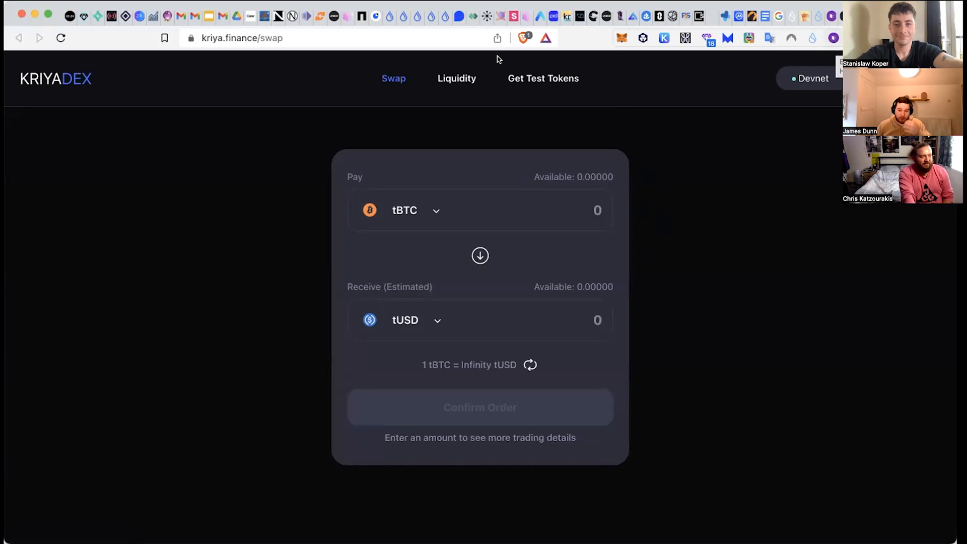
Step: Go to Get Test Tokens to reach the faucet with 5.00 tUSD entered
click(543, 79)
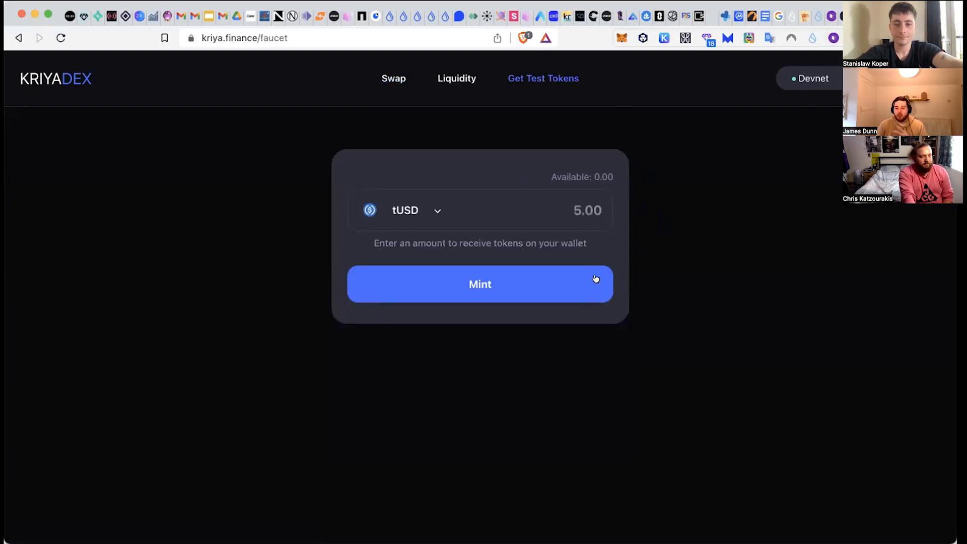
Step: Mint 5.00 tUSD, which errors, and check the wallet still shows 0.00015 SUI
click(479, 284)
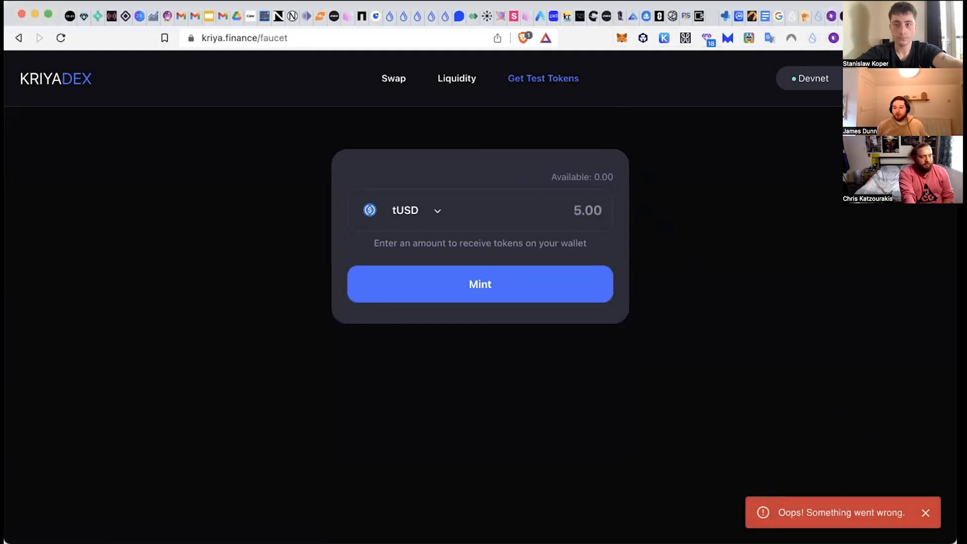
click(480, 284)
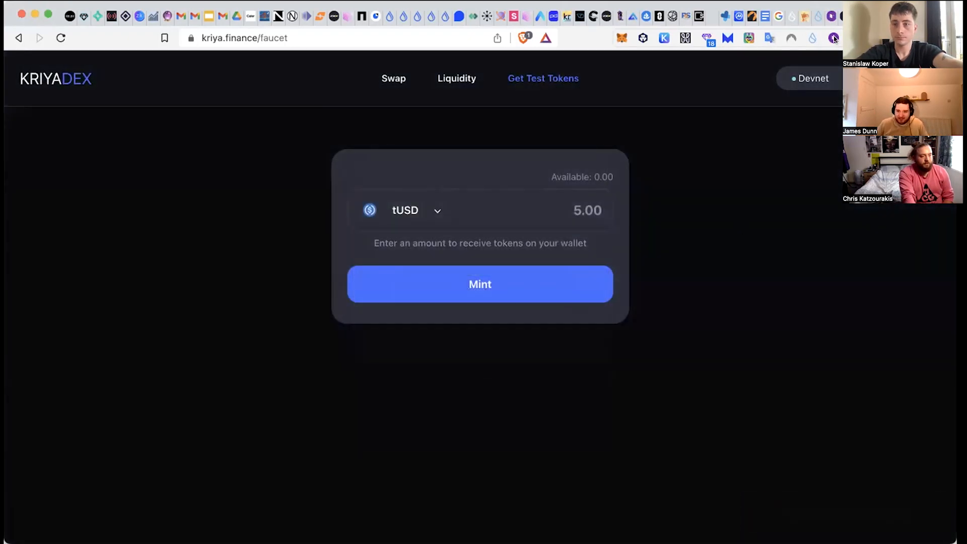
click(833, 37)
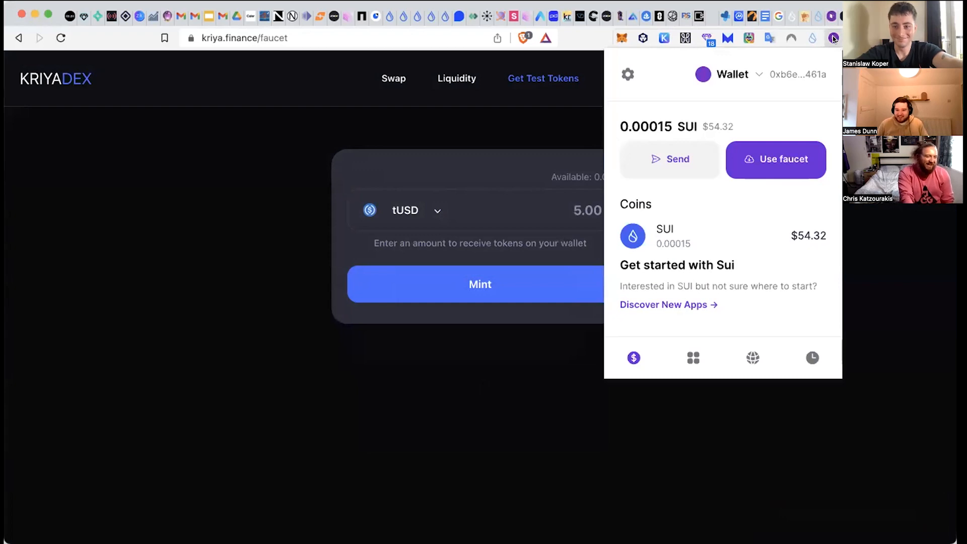
click(833, 37)
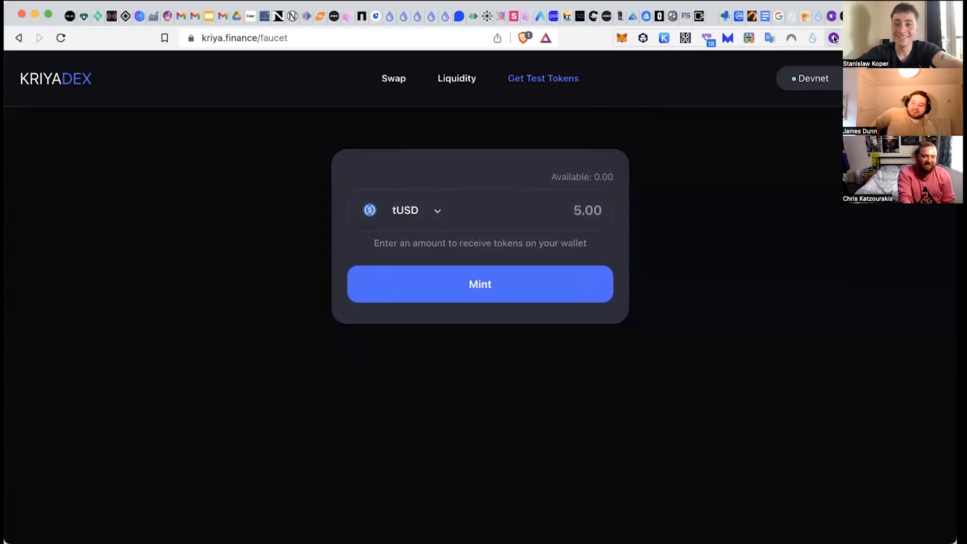
click(833, 37)
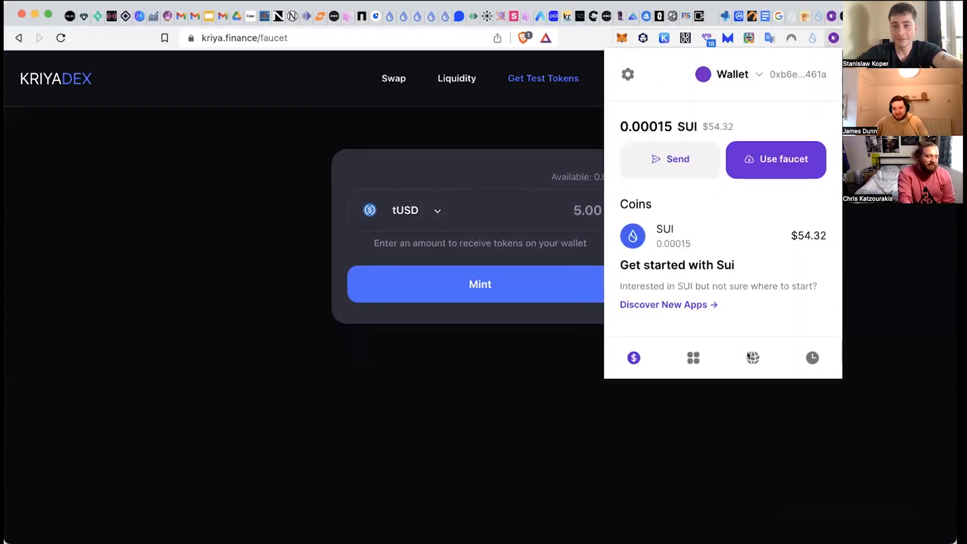